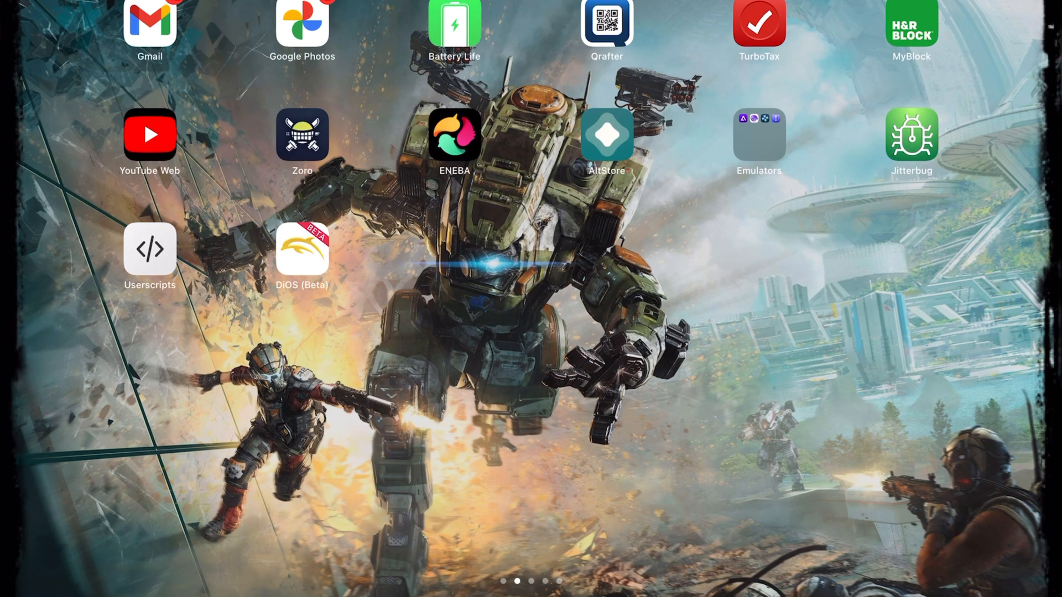
Launch AltStore and reach the app Sources list from the Browse page
left_click(605, 133)
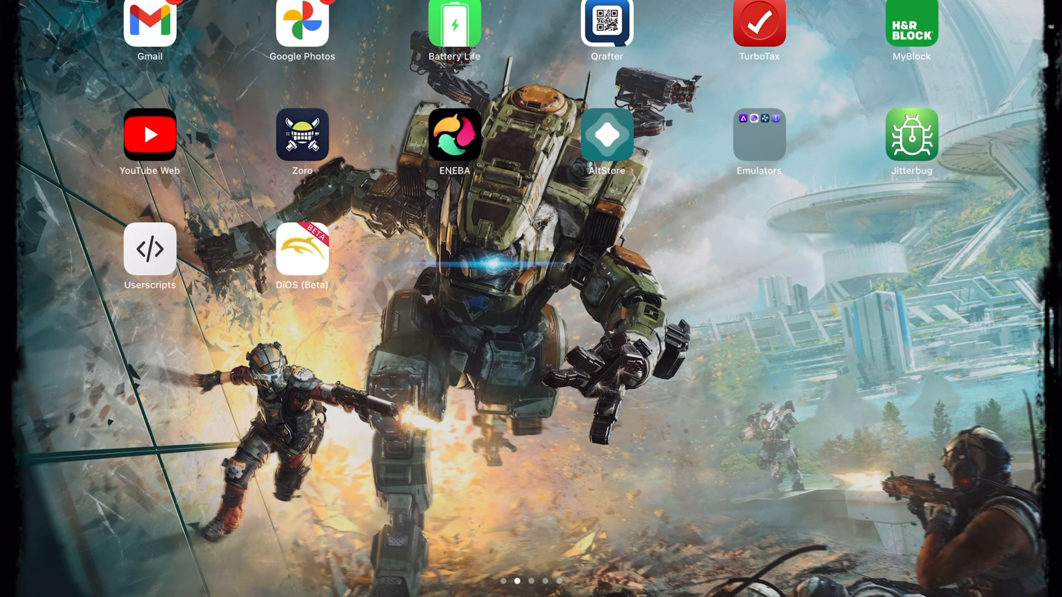
left_click(605, 134)
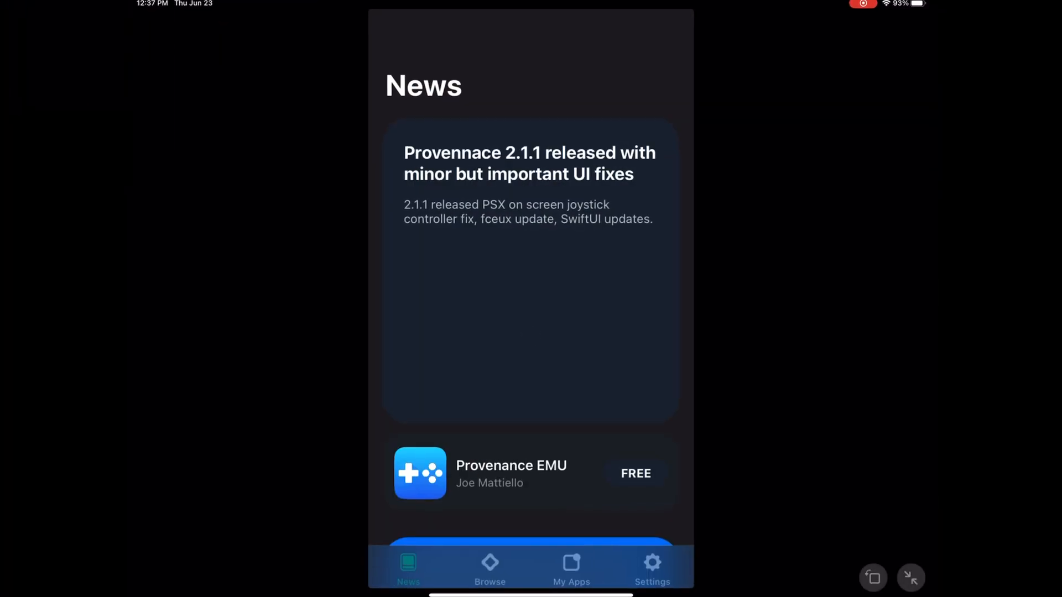
left_click(490, 565)
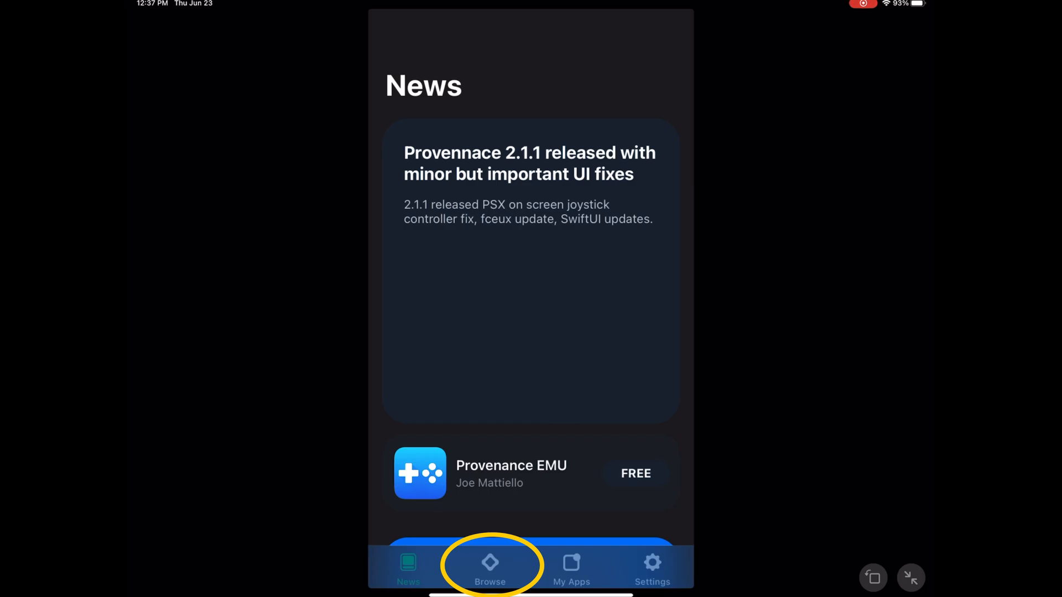
left_click(490, 565)
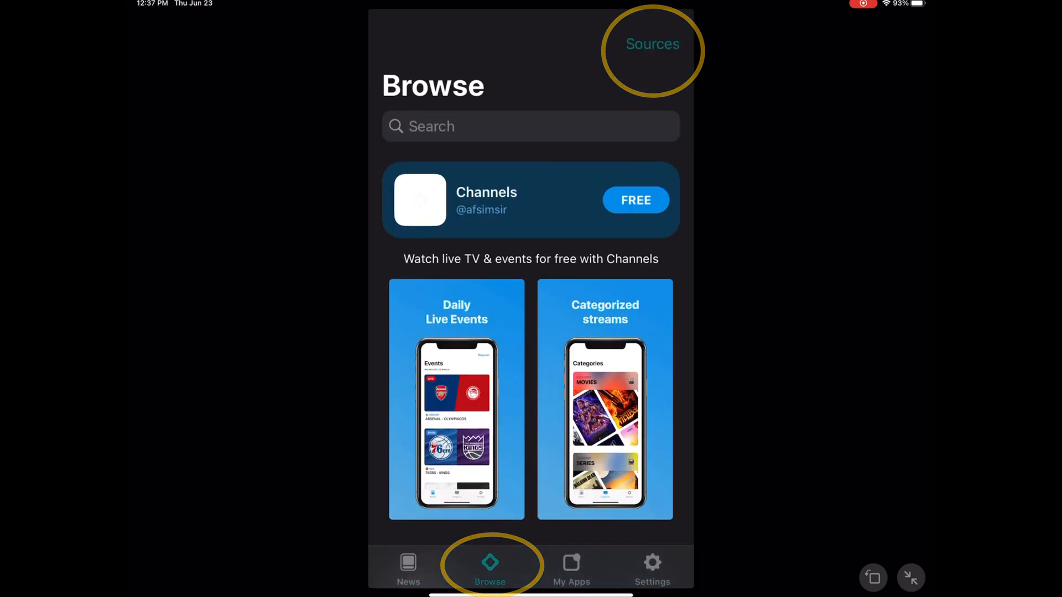
left_click(652, 43)
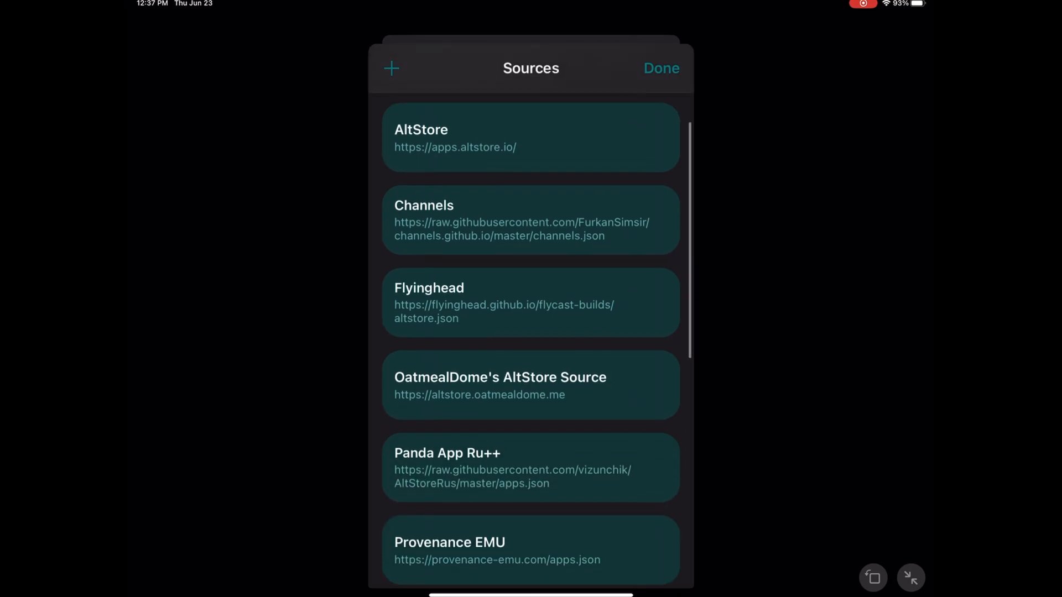
Scroll to the Trusted Sources section to find Flyinghead's Flycast builds, then return to Browse
scroll("down", 3)
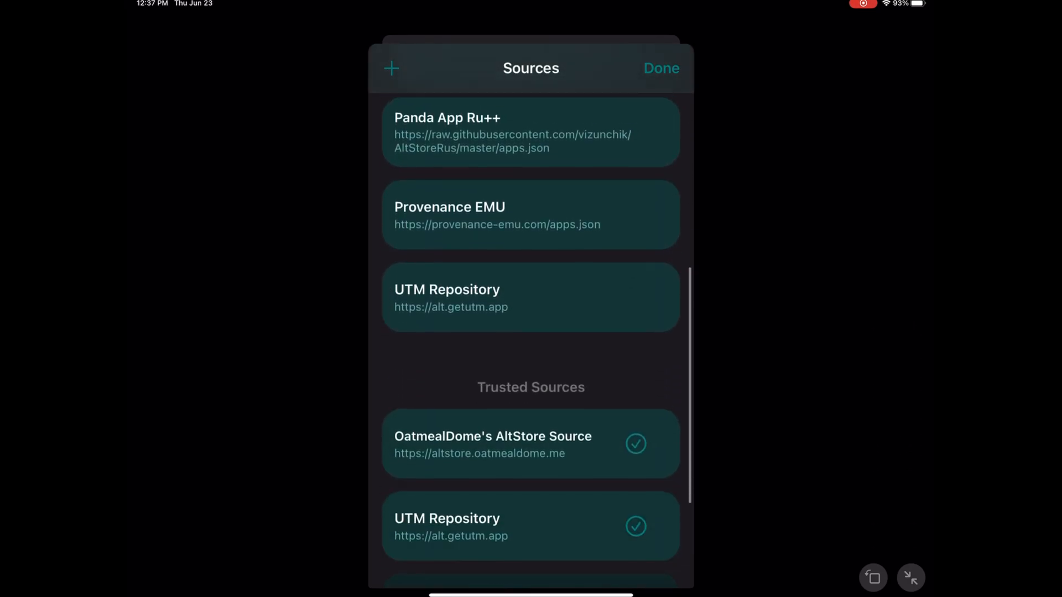
scroll("down", 3)
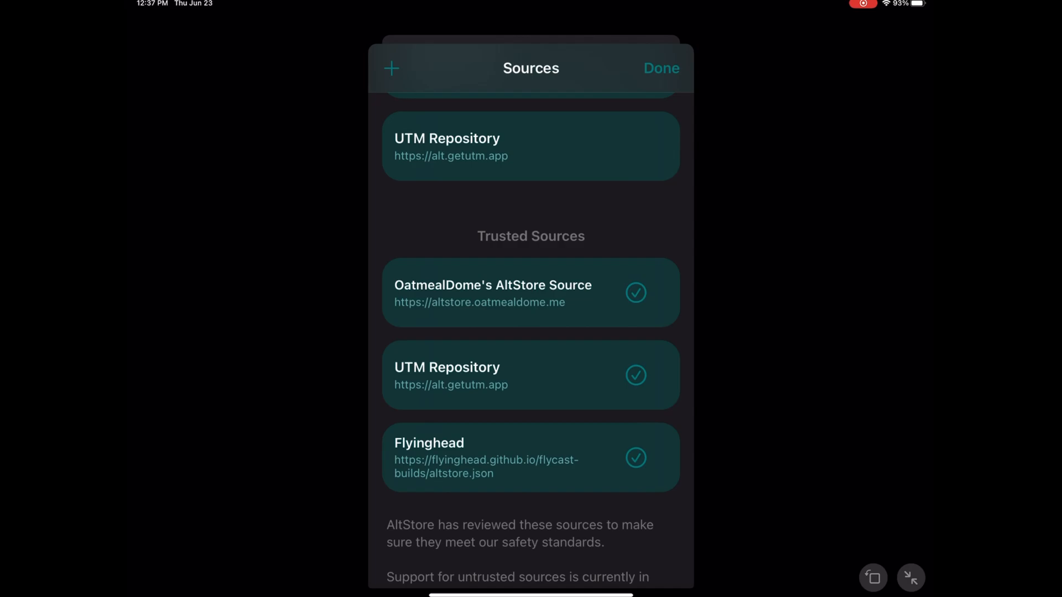
scroll("up", 3)
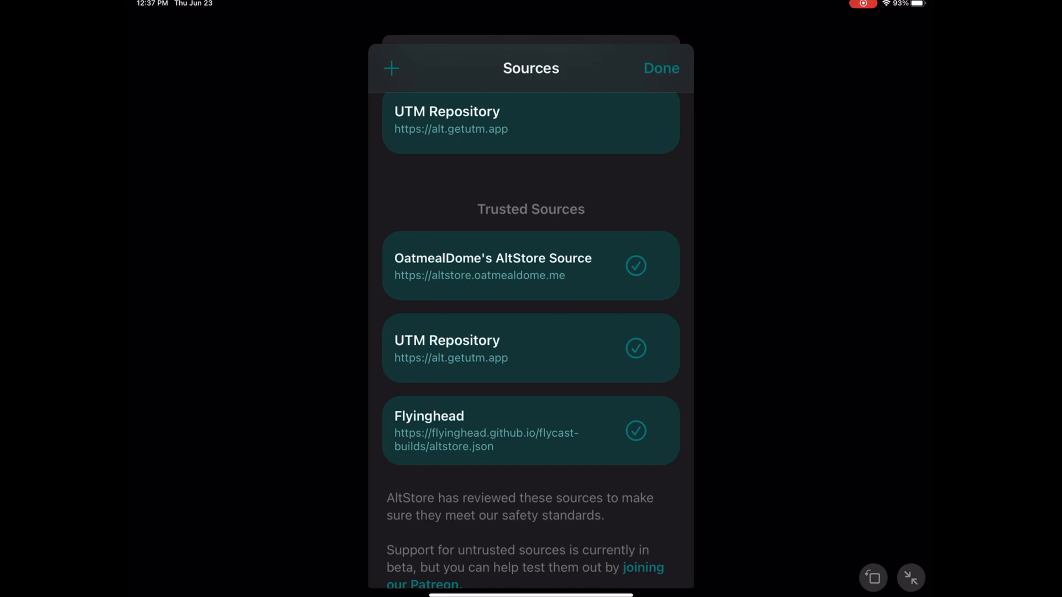
left_click(530, 430)
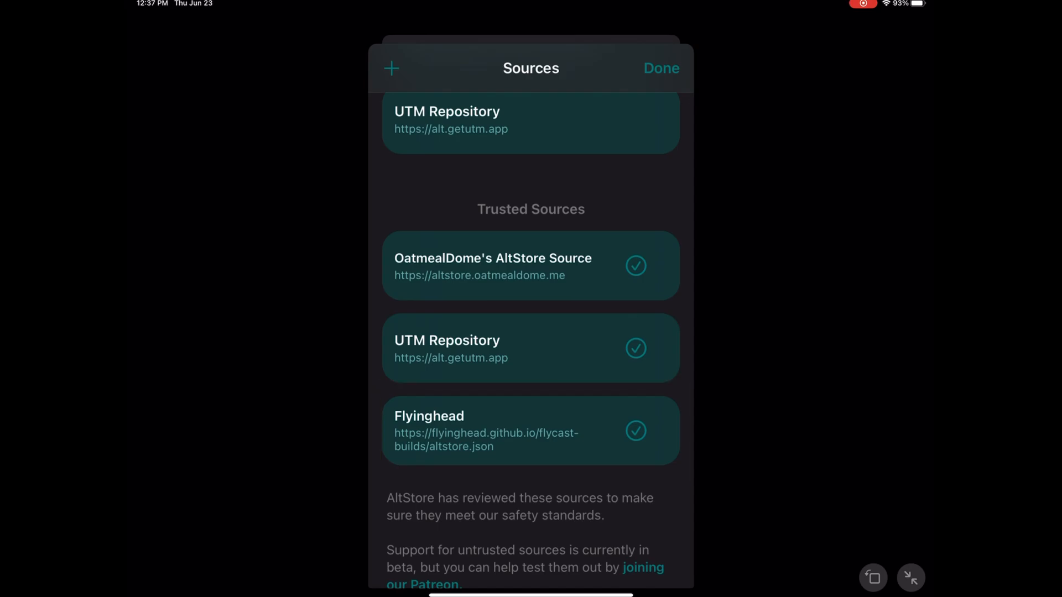
left_click(661, 67)
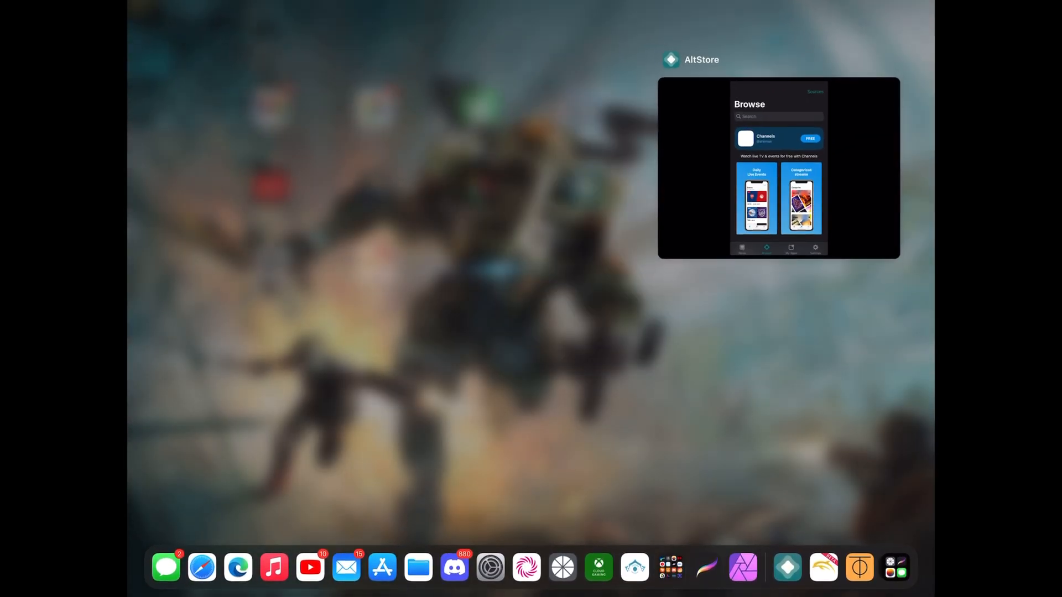
Return to AltStore, search the catalogue for 'Fly' and open the Flycast result
left_click(777, 169)
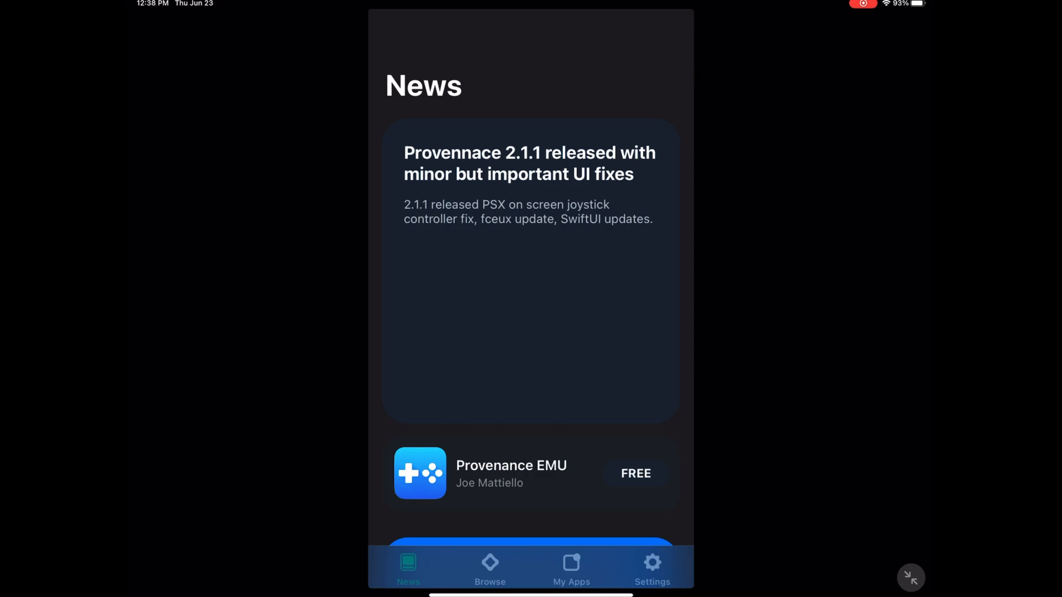
left_click(490, 567)
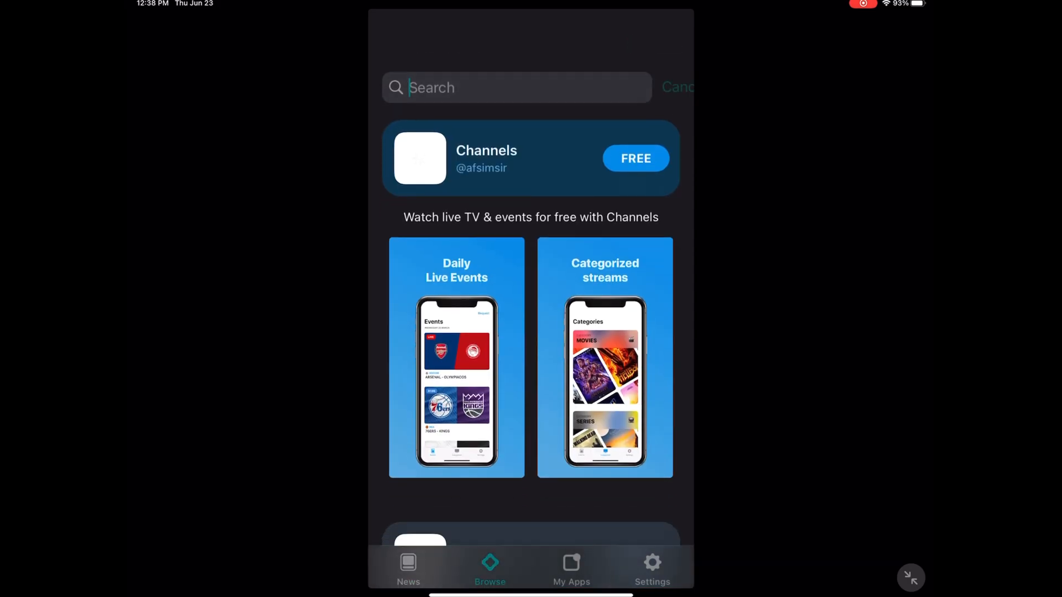
type("Fly")
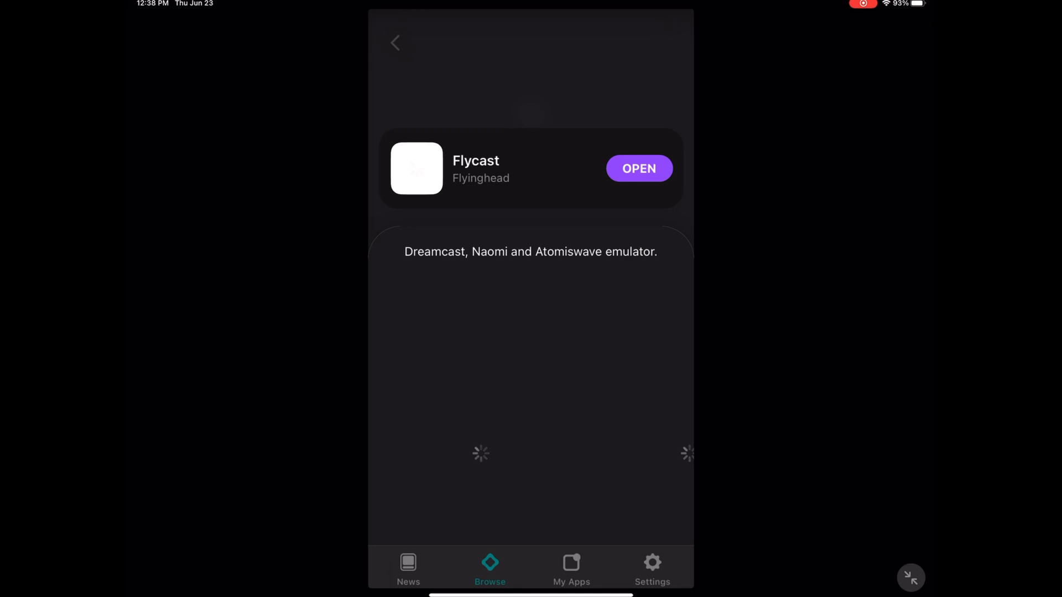
left_click(571, 568)
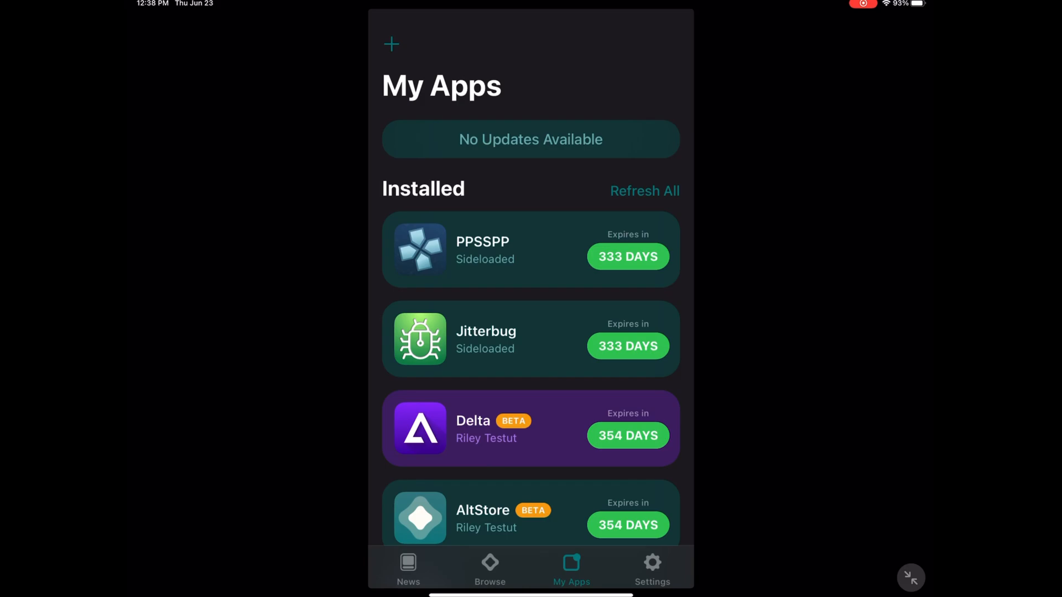
Scroll through the Installed list in My Apps showing PPSSPP, Jitterbug, Delta and AltStore
scroll("down", 3)
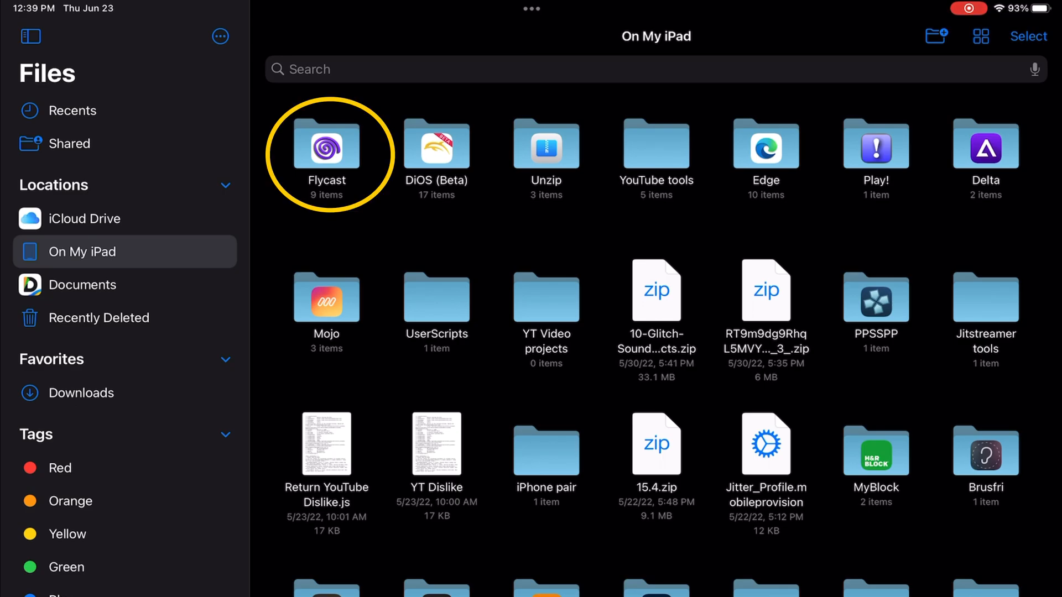
View the Flycast folder contents in Files — BIOS files and game folders — then go home
double_click(327, 145)
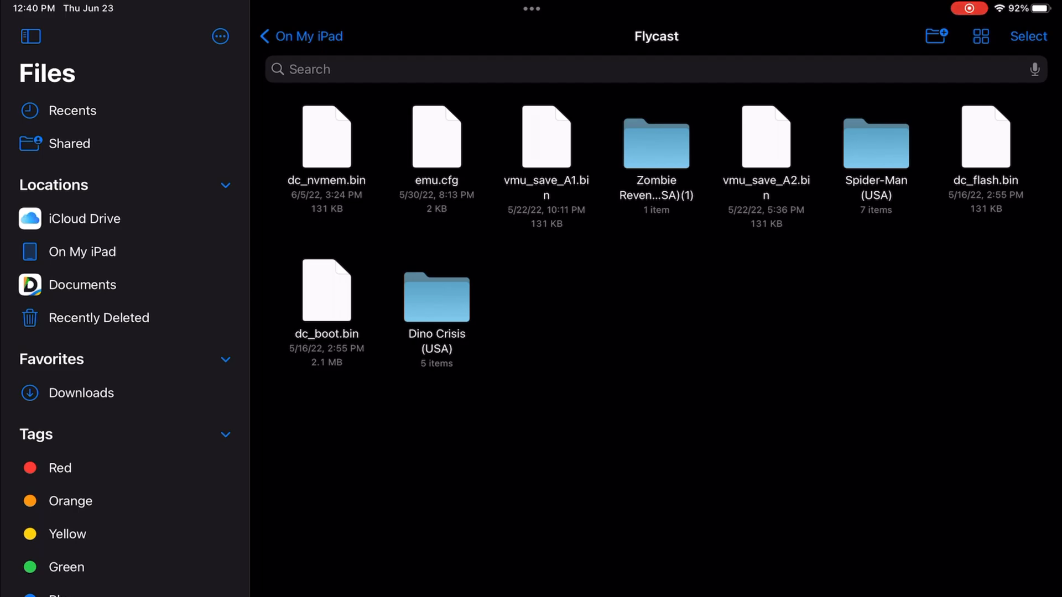
key("home")
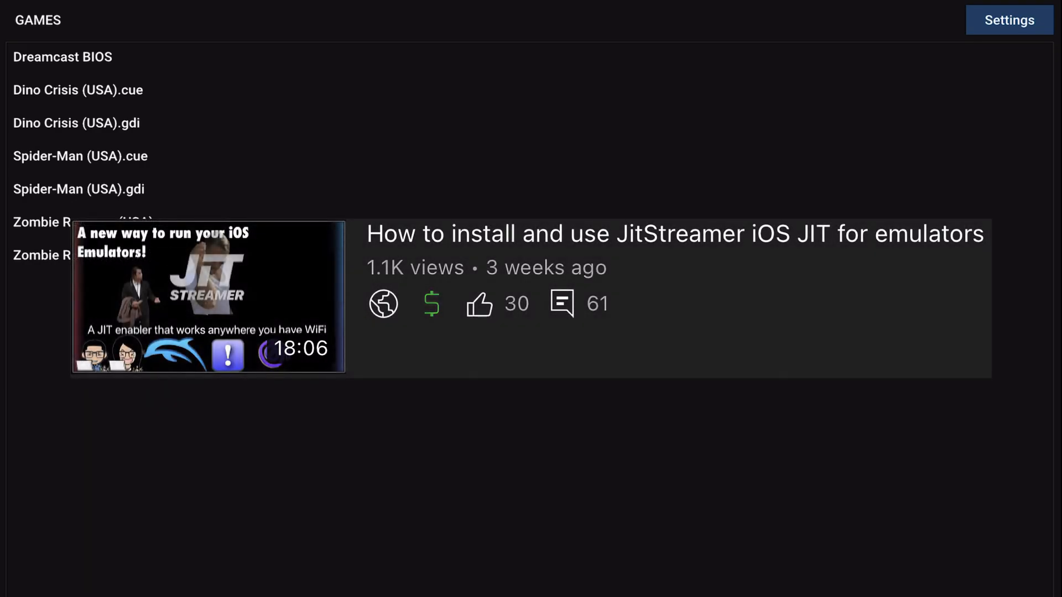
Open Flycast's Settings on the General tab showing English, NTSC, USA region, TV Composite
left_click(1009, 20)
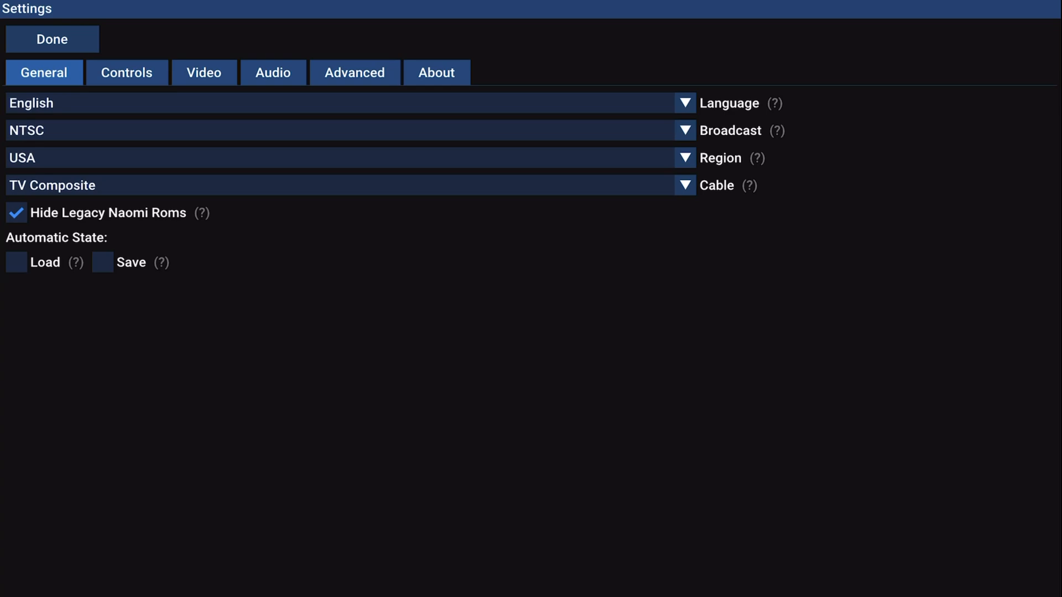
left_click(52, 40)
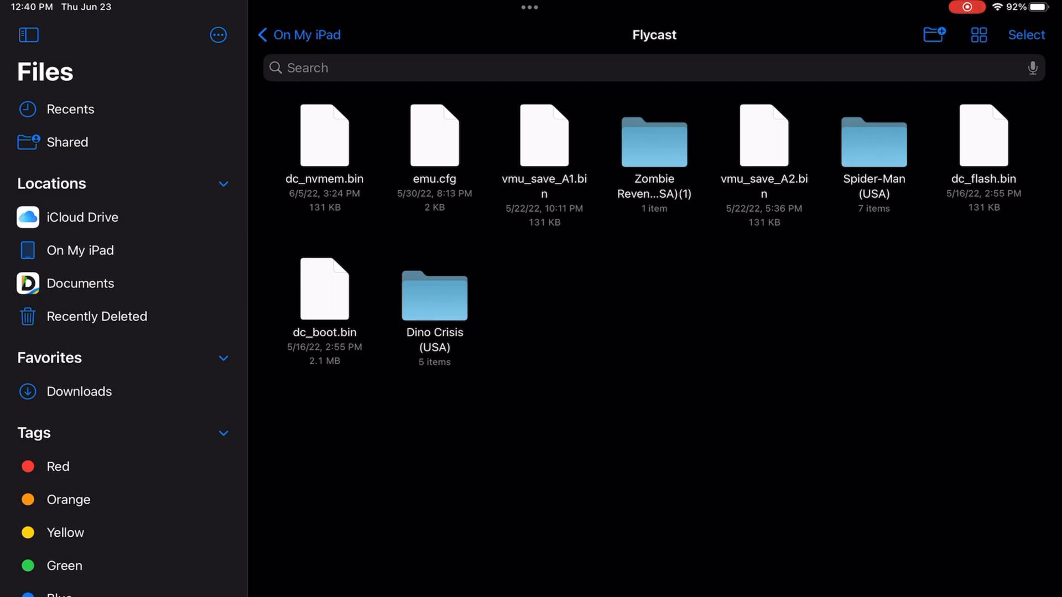
Check the Zombie Revenge and Dino Crisis (USA) folders' .gdi/.cue/.bin files, then return to On My iPad
double_click(653, 143)
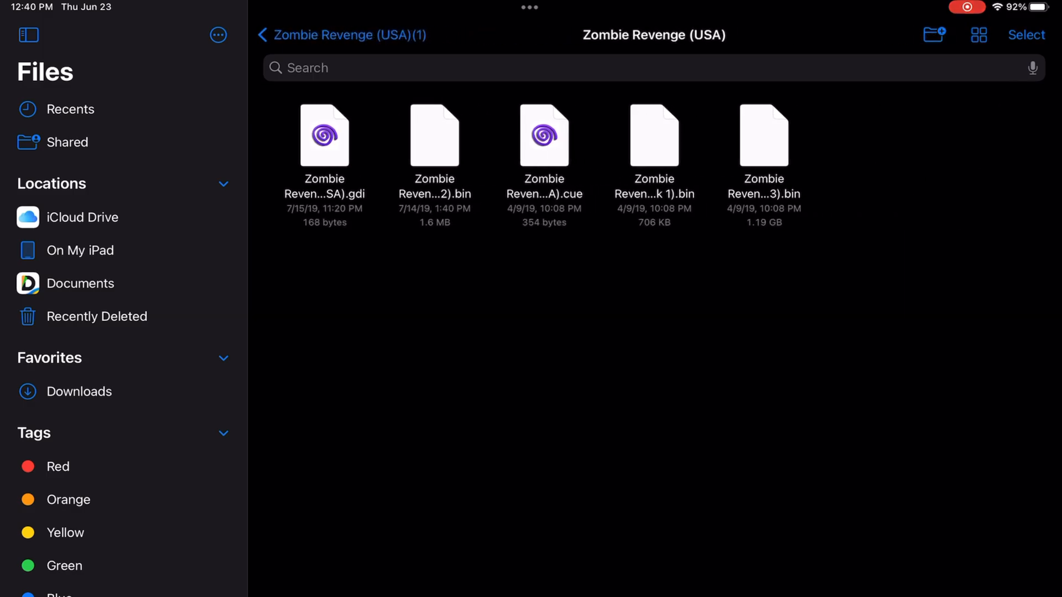
left_click(340, 34)
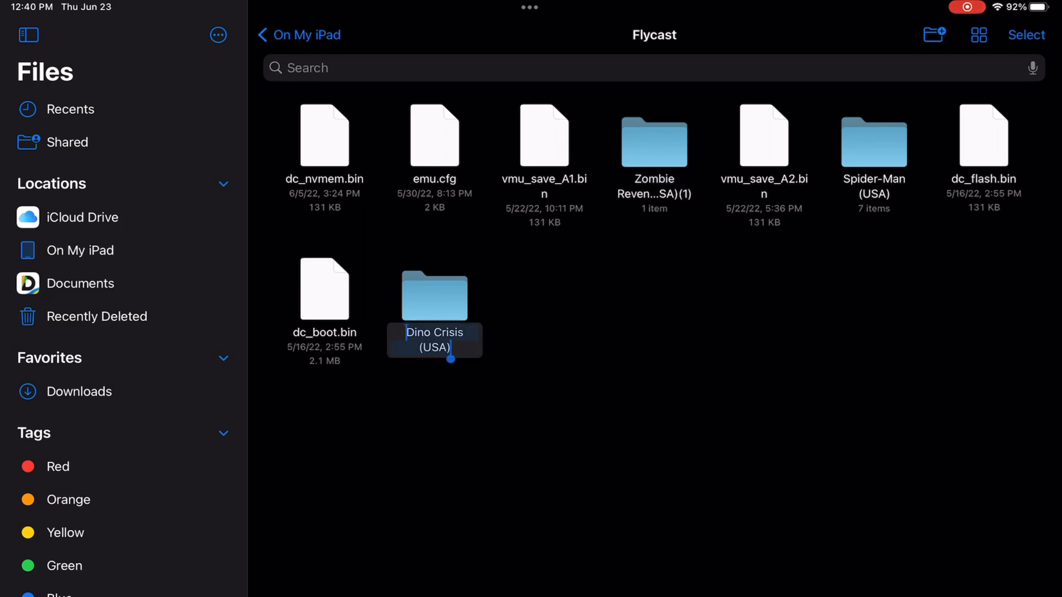
double_click(434, 296)
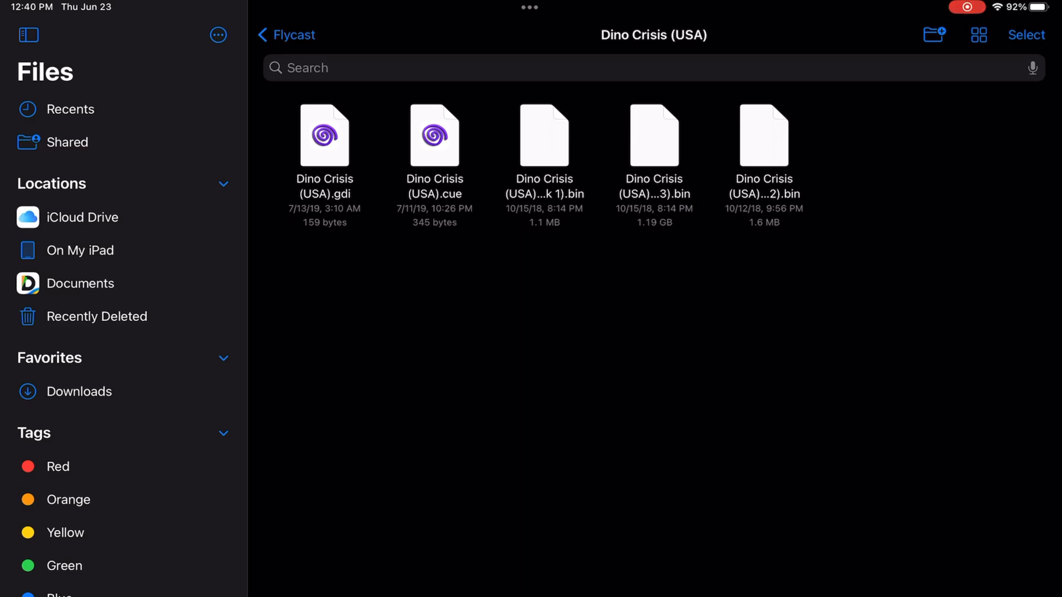
left_click(80, 250)
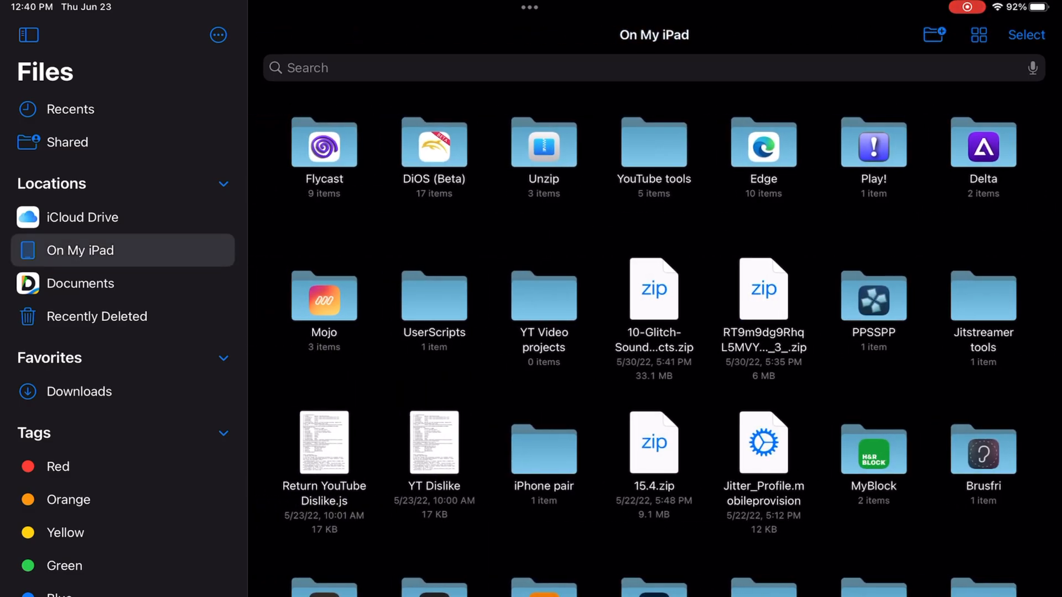
key("home")
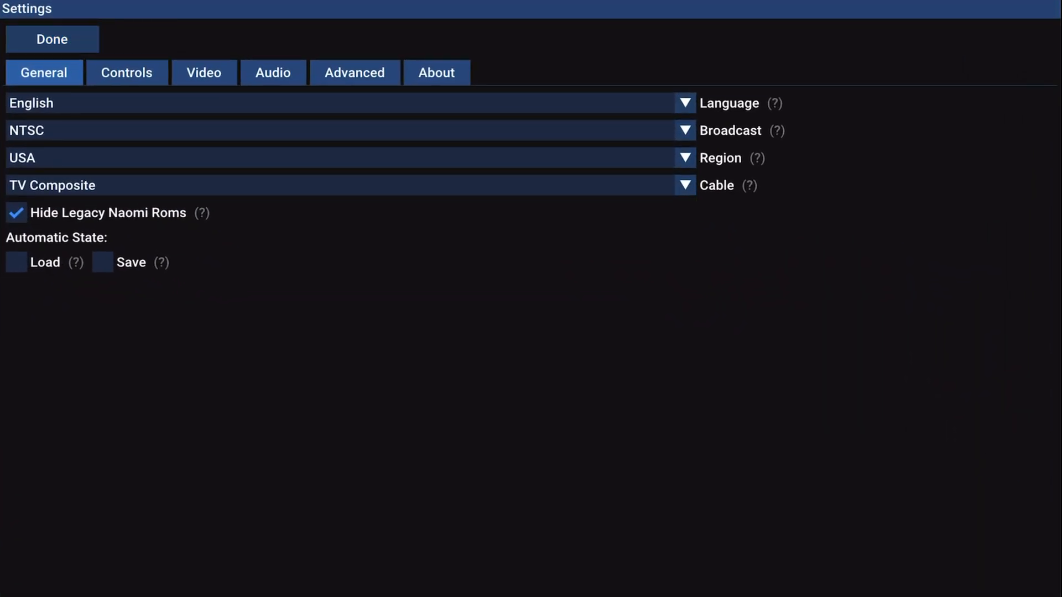
left_click(52, 39)
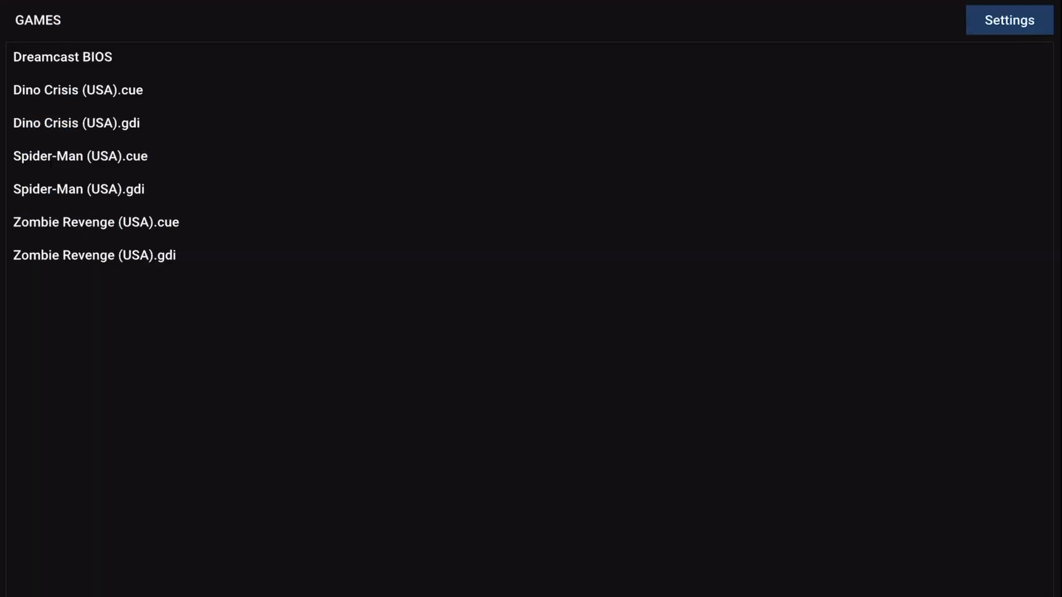
left_click(1008, 20)
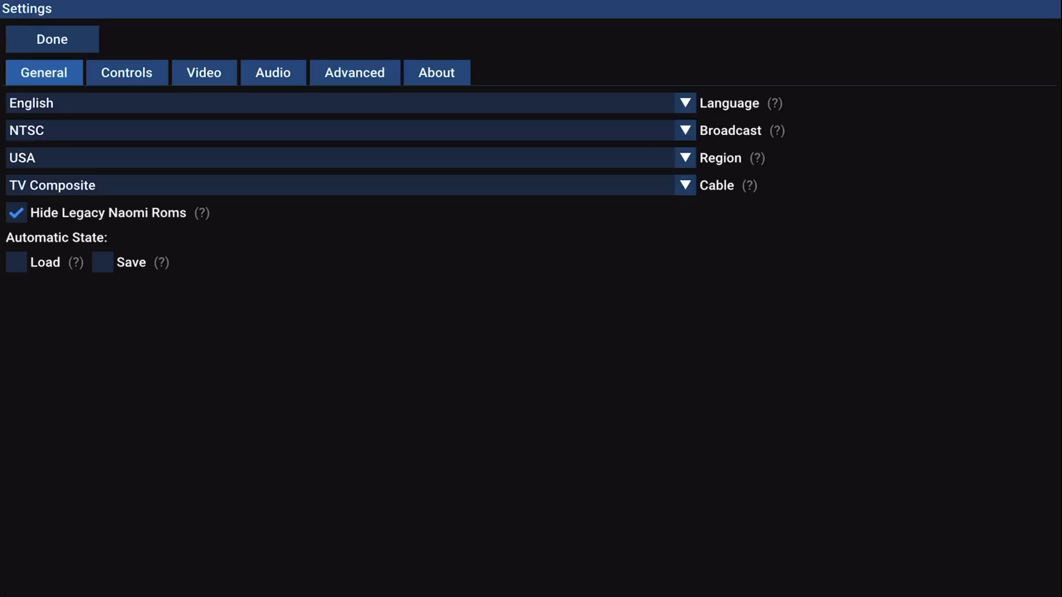
left_click(126, 73)
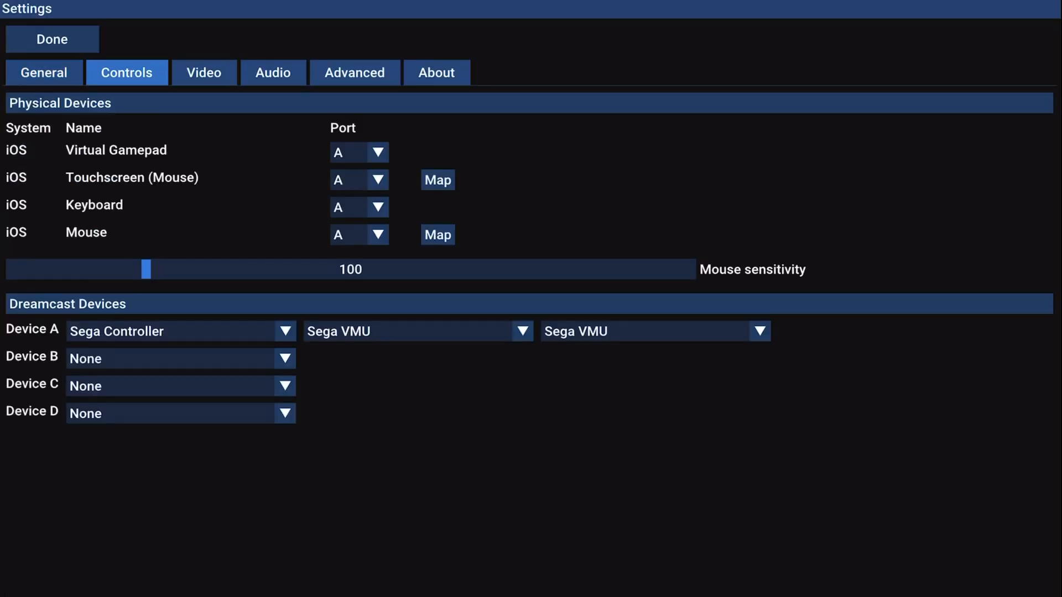
left_click(354, 73)
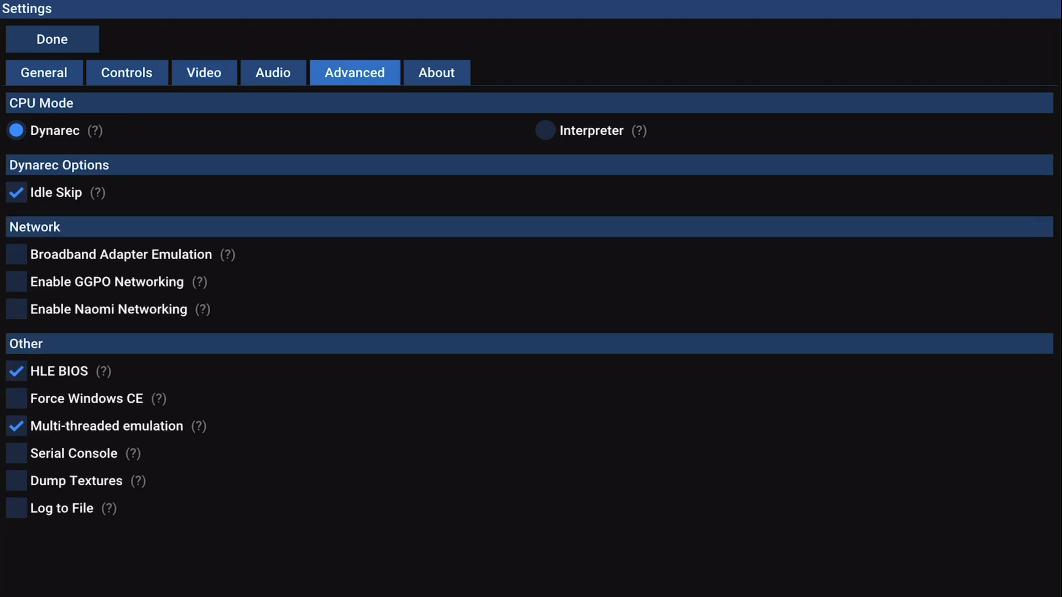
left_click(43, 73)
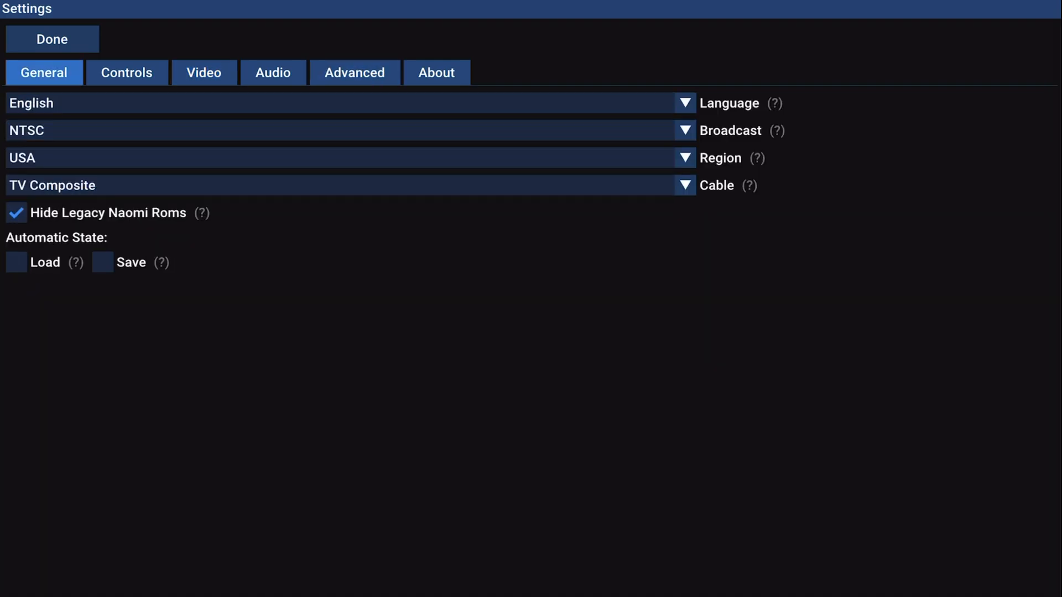
left_click(52, 40)
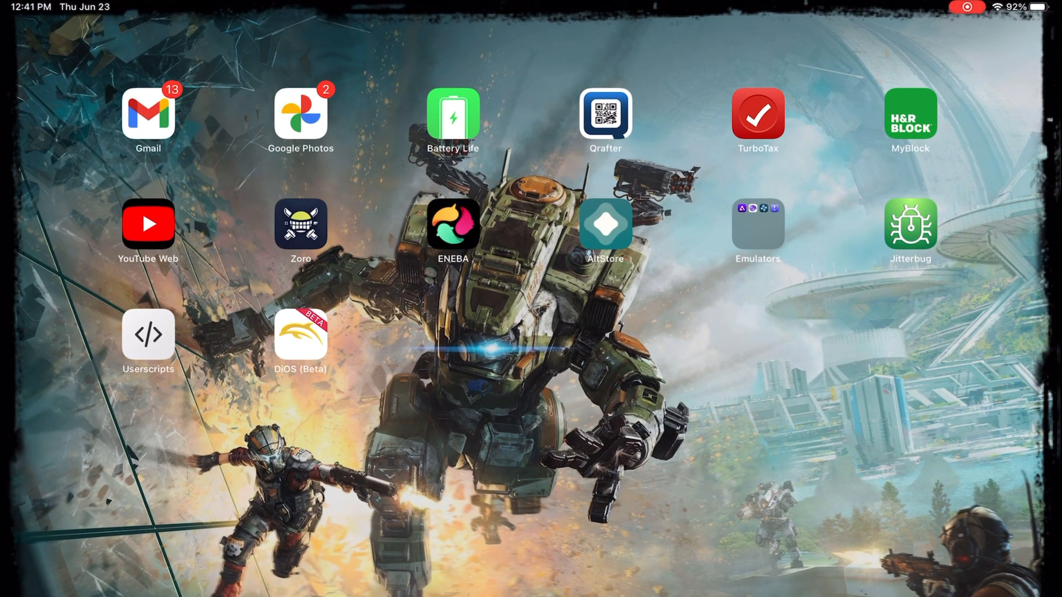
Search Spotlight for 'flycast' then 'zeroTier One' and launch ZeroTier One
type("flycast")
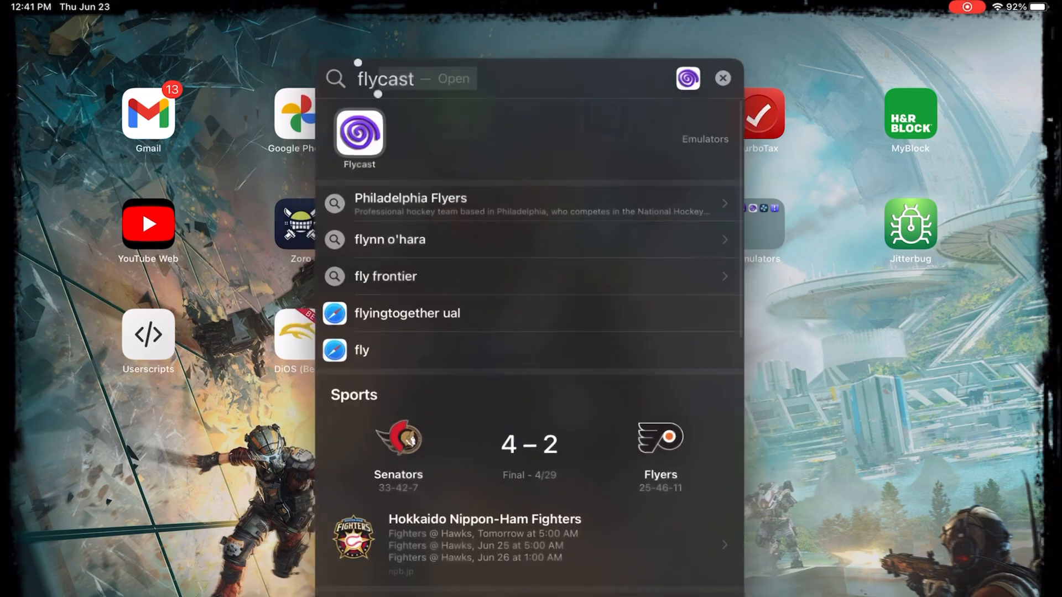
type("zeroTier One")
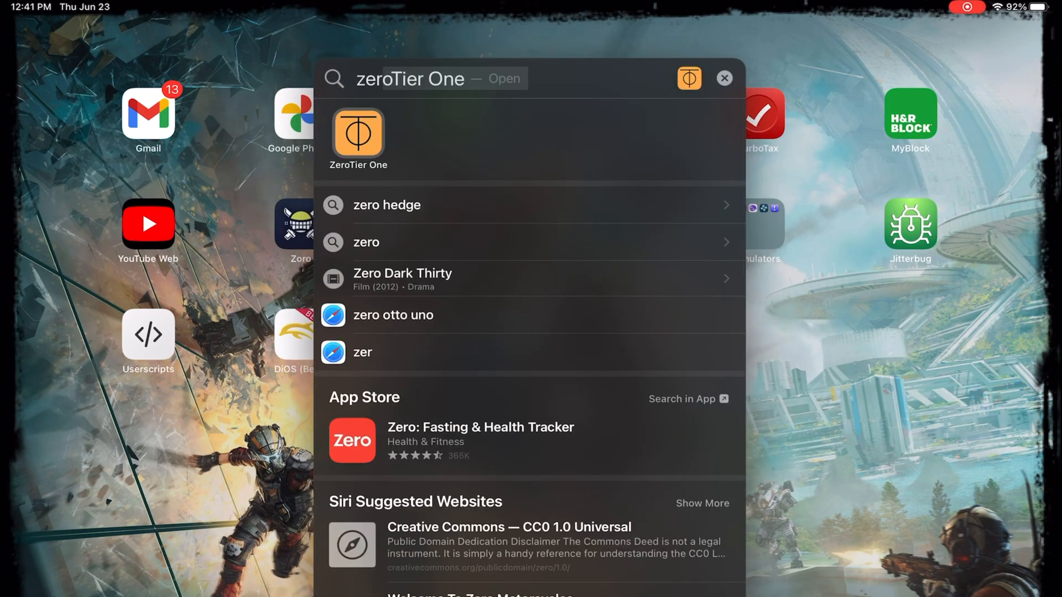
left_click(358, 139)
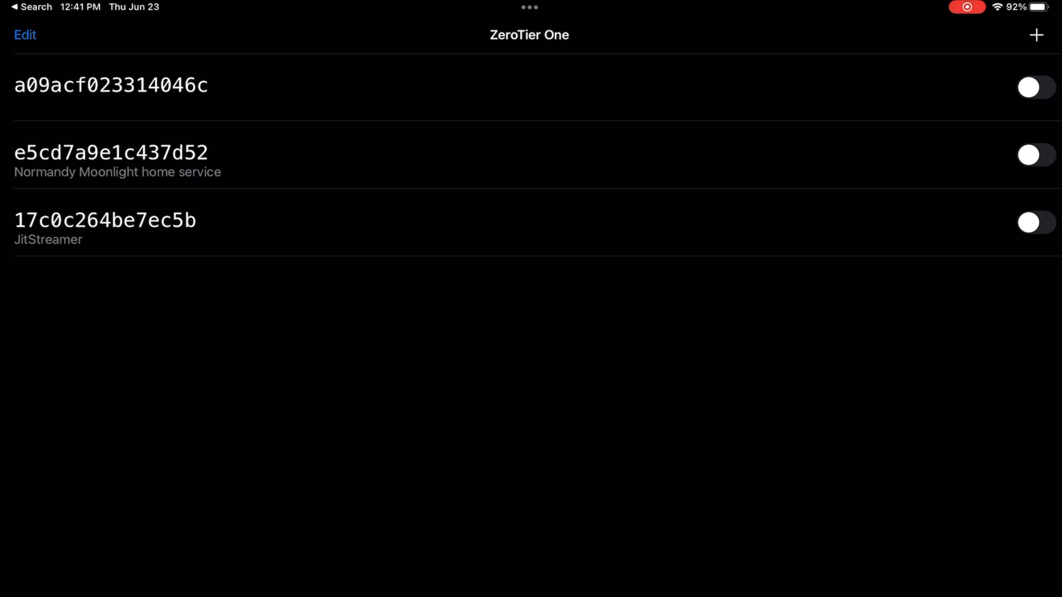
key("home")
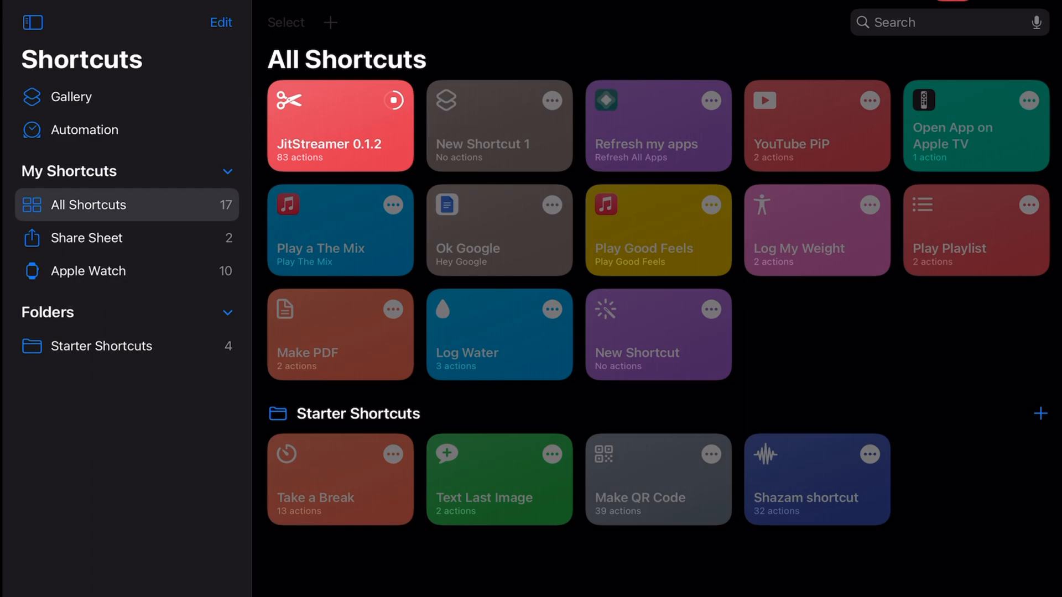
Run the JitStreamer 0.1.2 shortcut from All Shortcuts to enable JIT
left_click(338, 126)
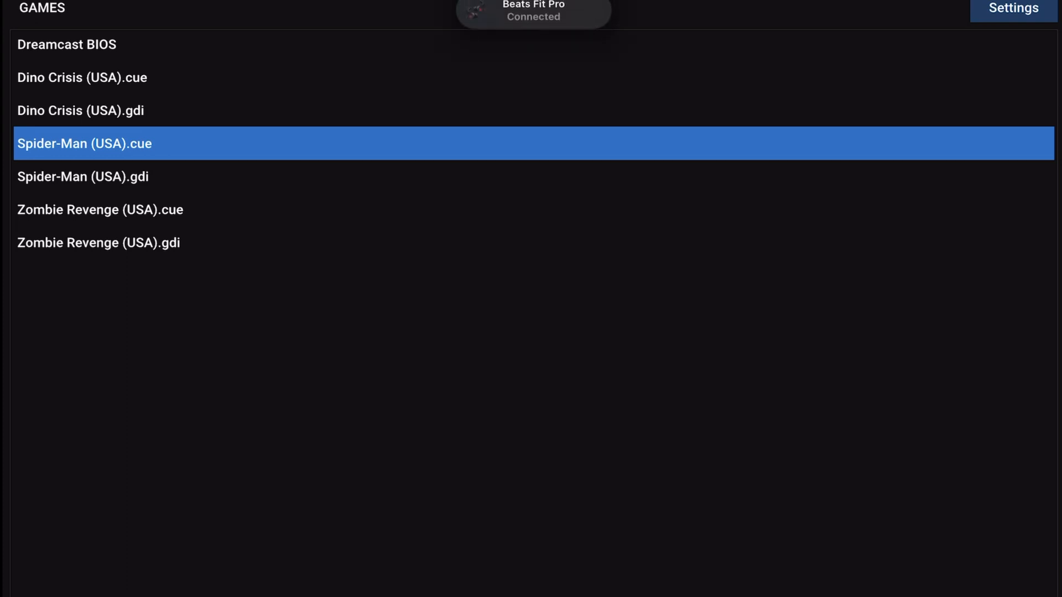
Launch Spider-Man (USA).cue in Flycast, booting to the SEGA license screen
double_click(84, 143)
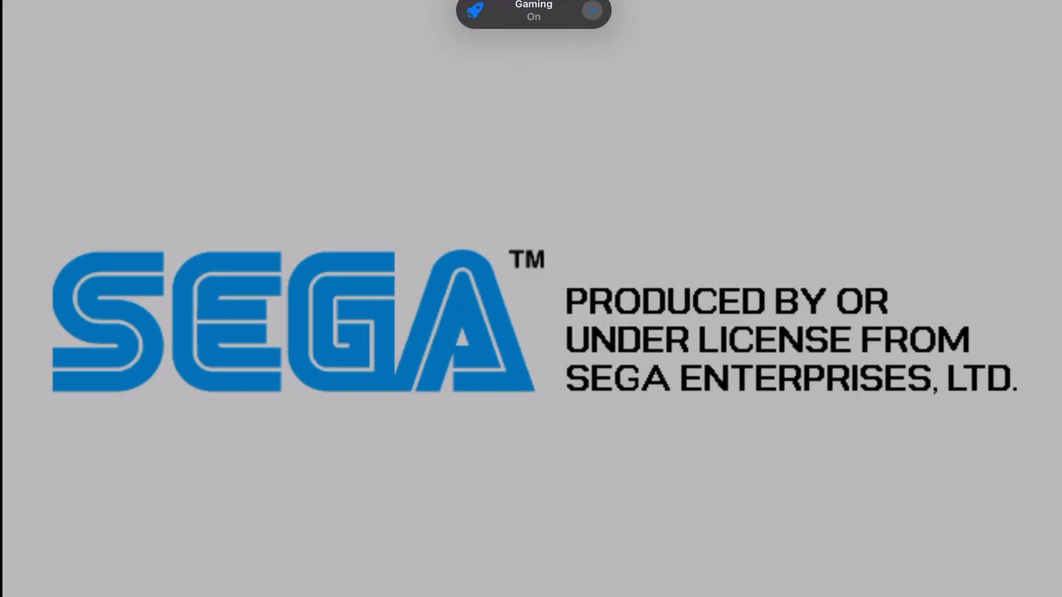